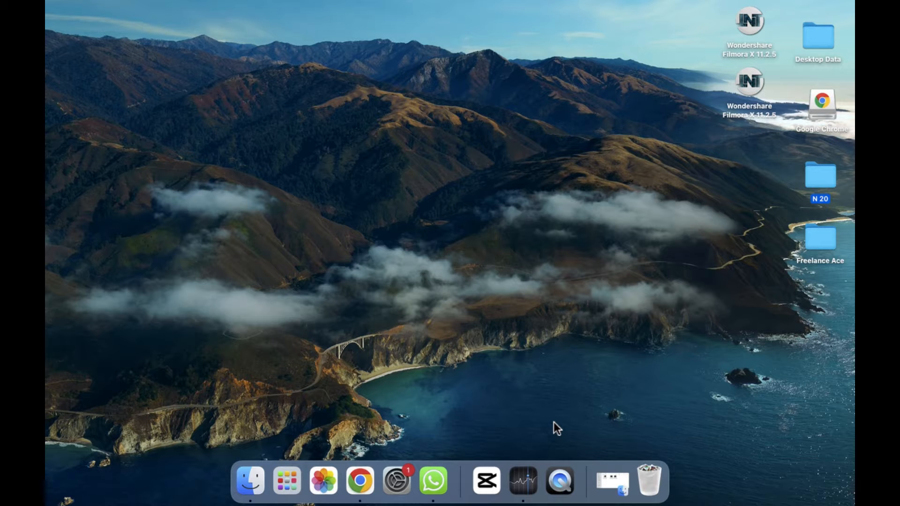
pyautogui.moveTo(250, 480)
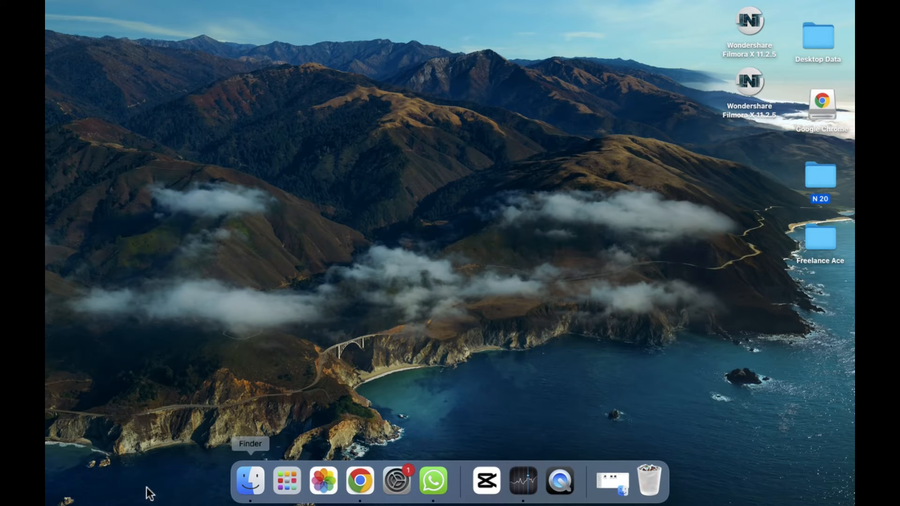
# Show Launchpad's grid of installed apps from the Dock.
pyautogui.click(285, 480)
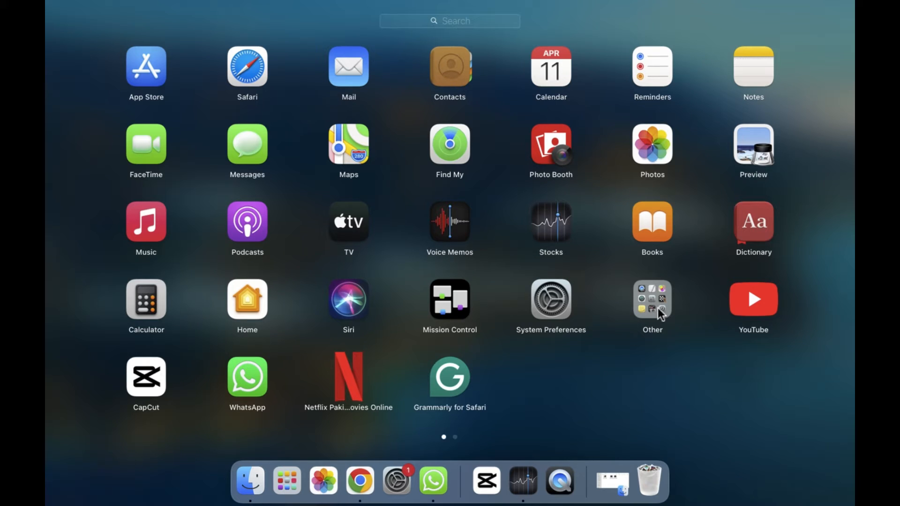
pyautogui.moveTo(643, 313)
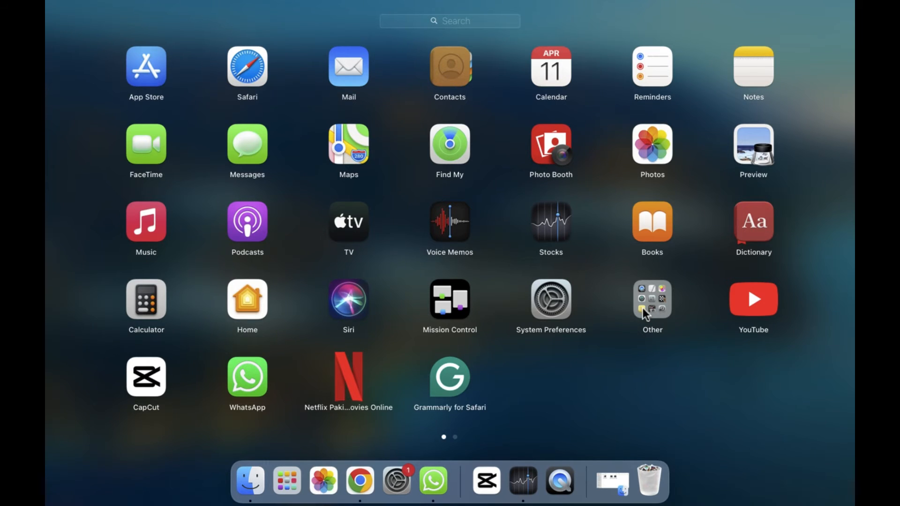
# Expand the Other folder to reveal its utilities.
pyautogui.click(652, 299)
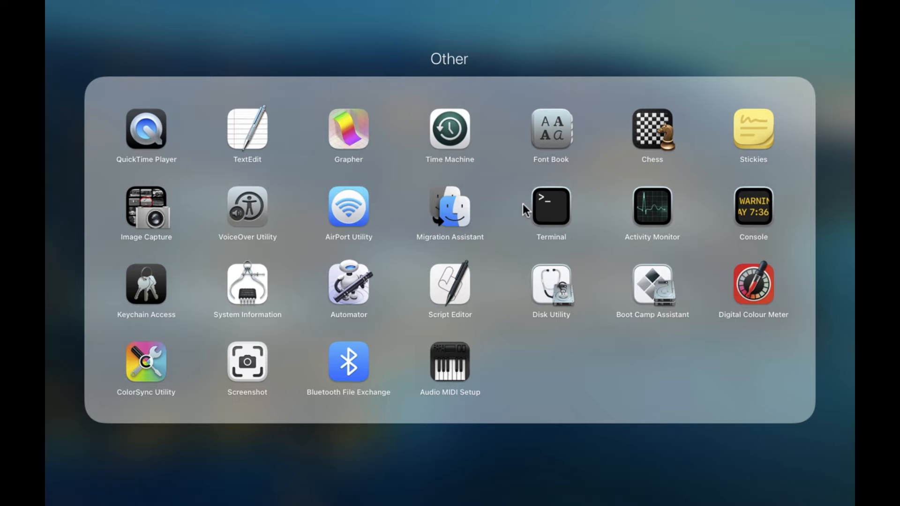
pyautogui.moveTo(543, 201)
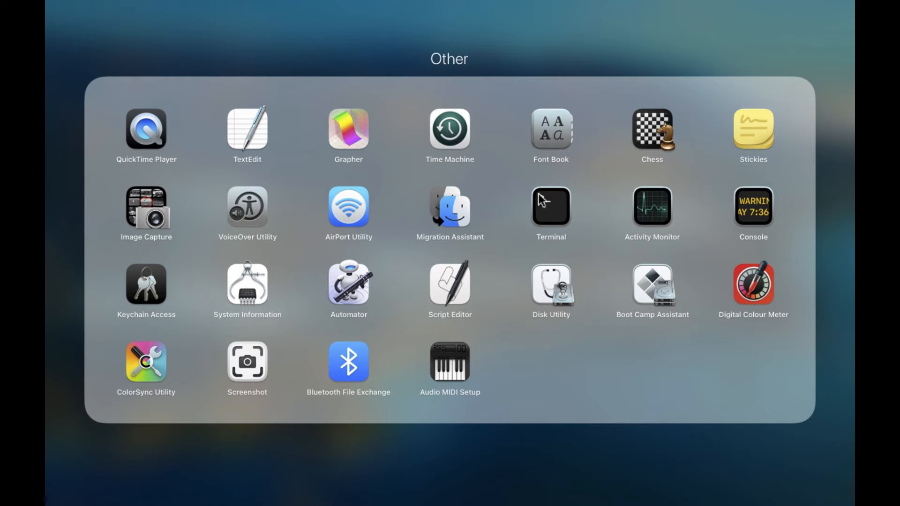
pyautogui.moveTo(648, 145)
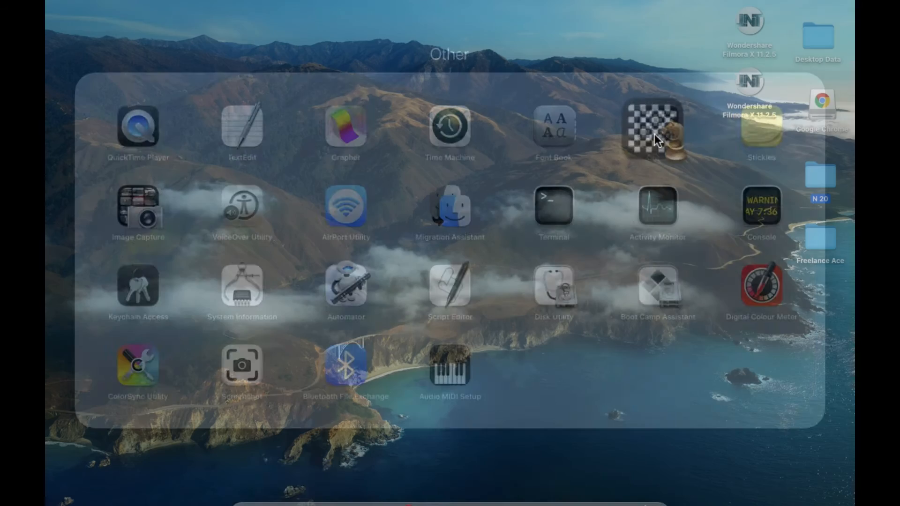
# Launch Chess and select the white a2 pawn in the game against the computer.
pyautogui.click(652, 127)
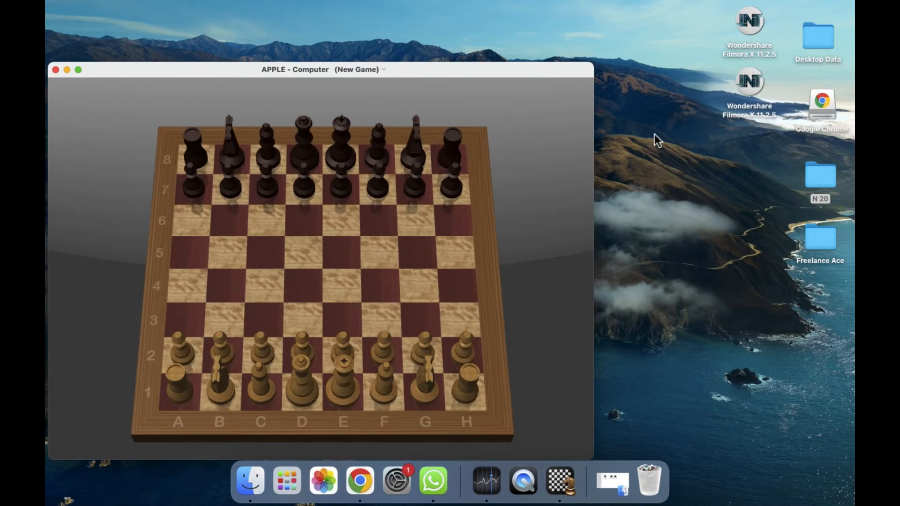
pyautogui.moveTo(406, 78)
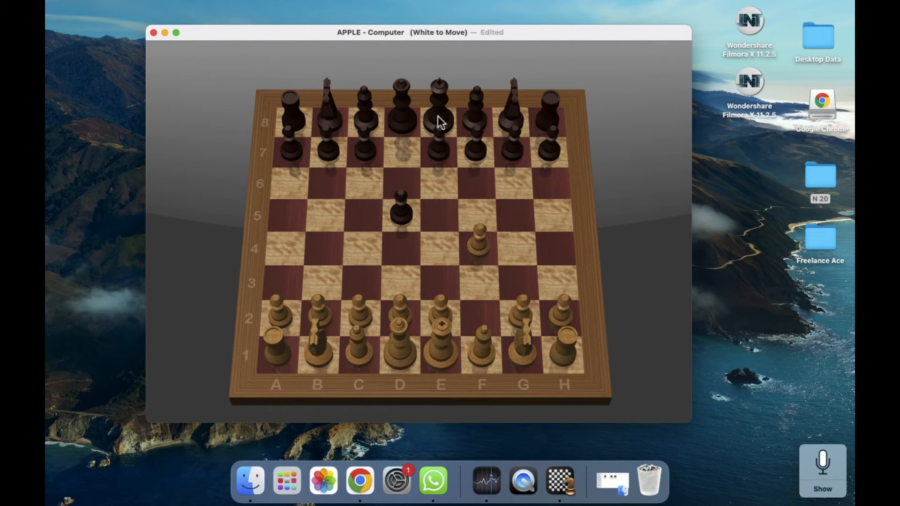
pyautogui.click(275, 310)
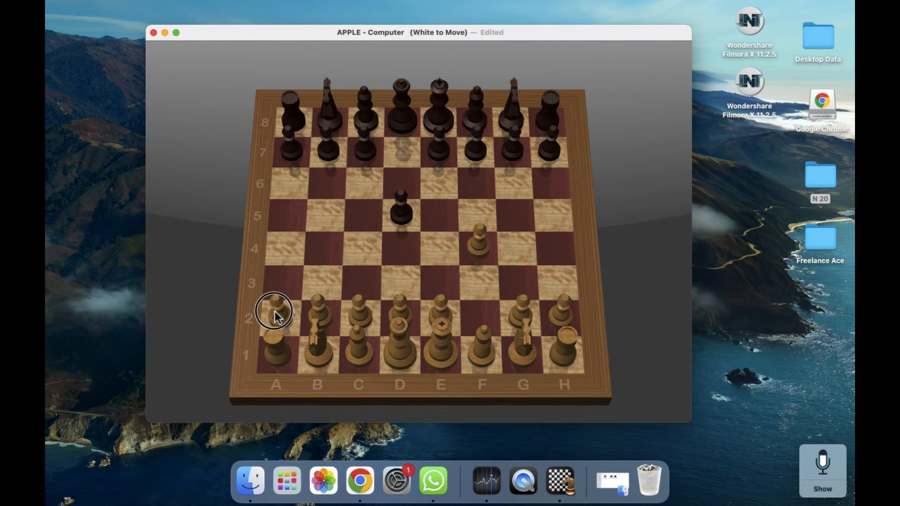